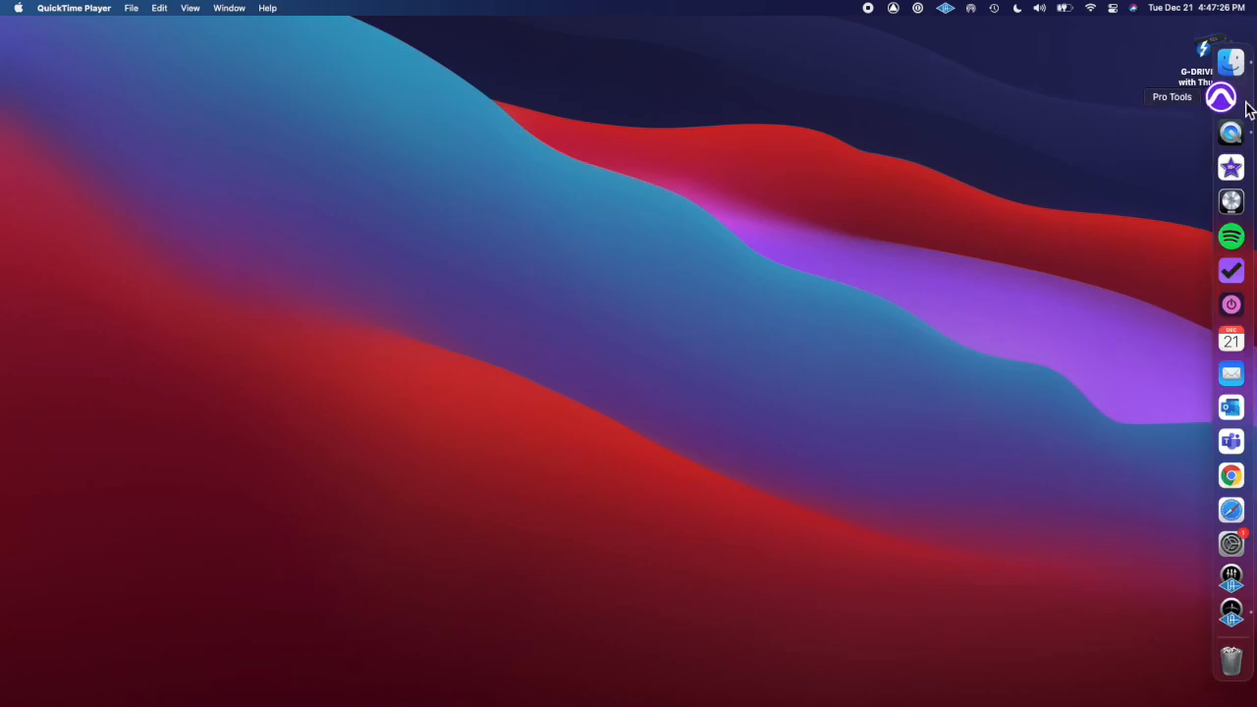
# Step: Launch Pro Tools from the Dock so its Dashboard appears
pyautogui.click(1220, 96)
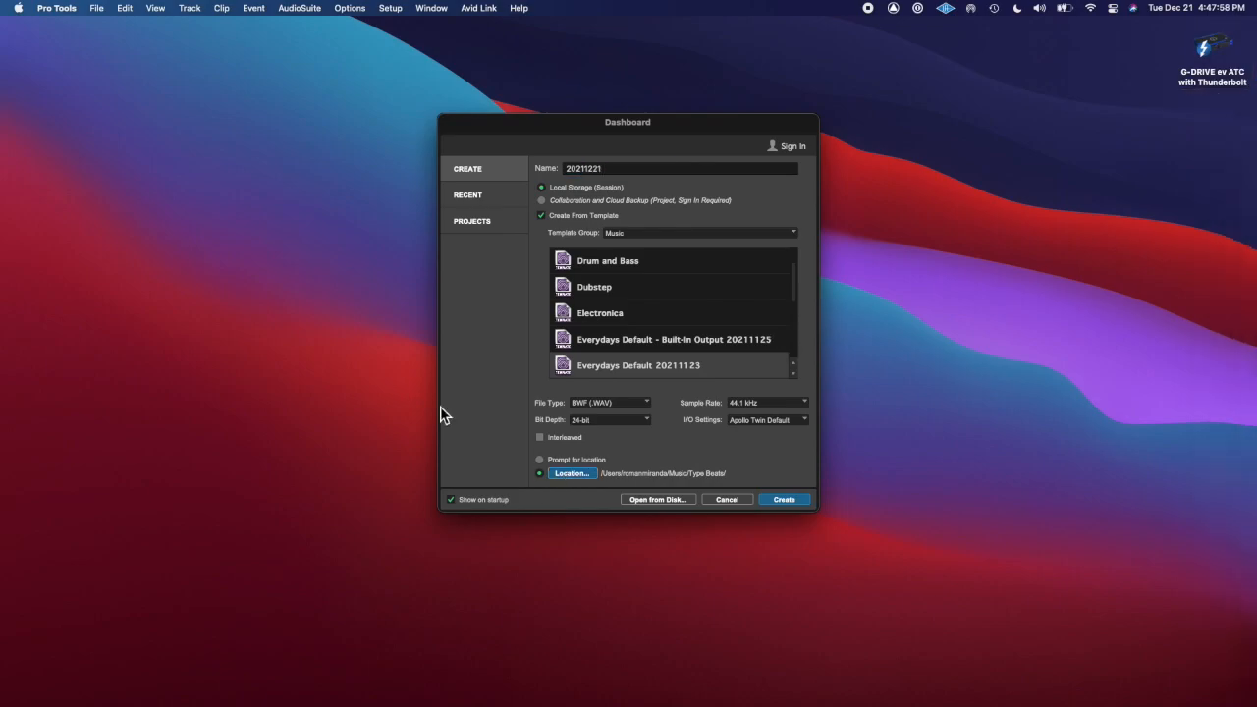
# Step: Create the new session from the Dashboard to host the piano clip and EQ
pyautogui.click(781, 499)
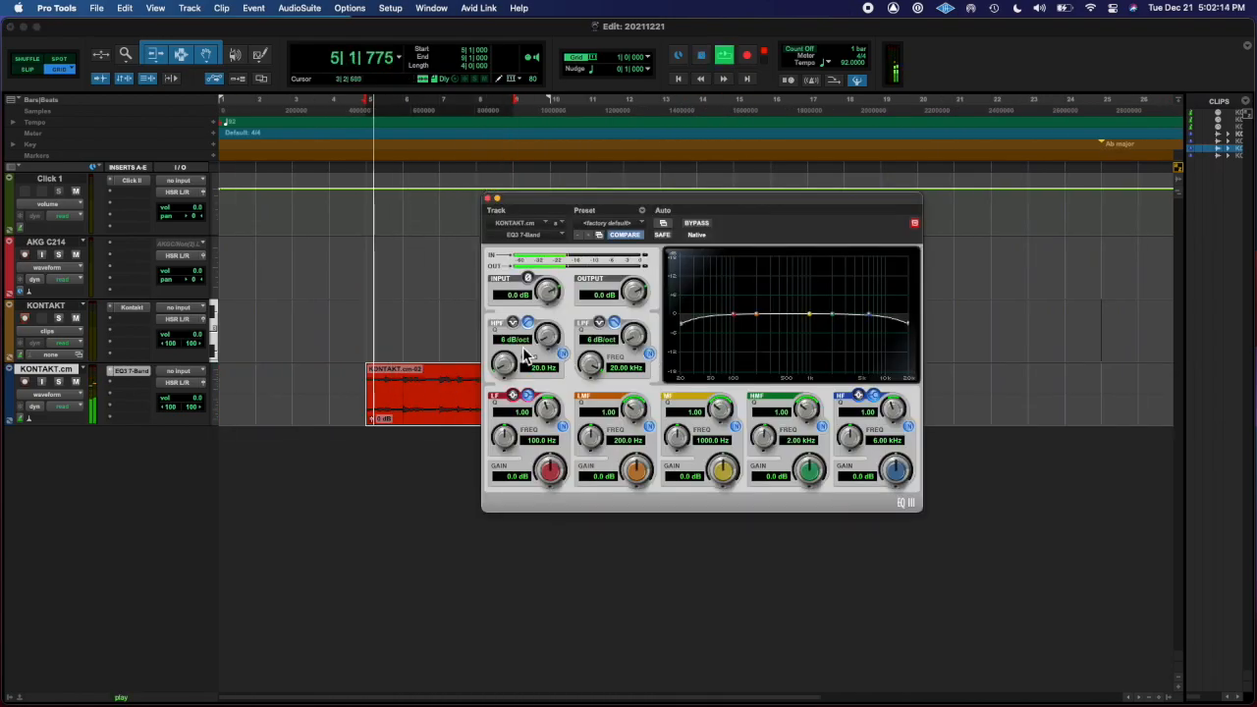
# Step: Bounce the mix as 'Thin Piano Loop', a stereo 24-bit WAV in the Bounced Files folder
pyautogui.moveTo(503, 363); pyautogui.dragTo(503, 334)
pyautogui.write('Thin Piano Loop - Ab Maj')
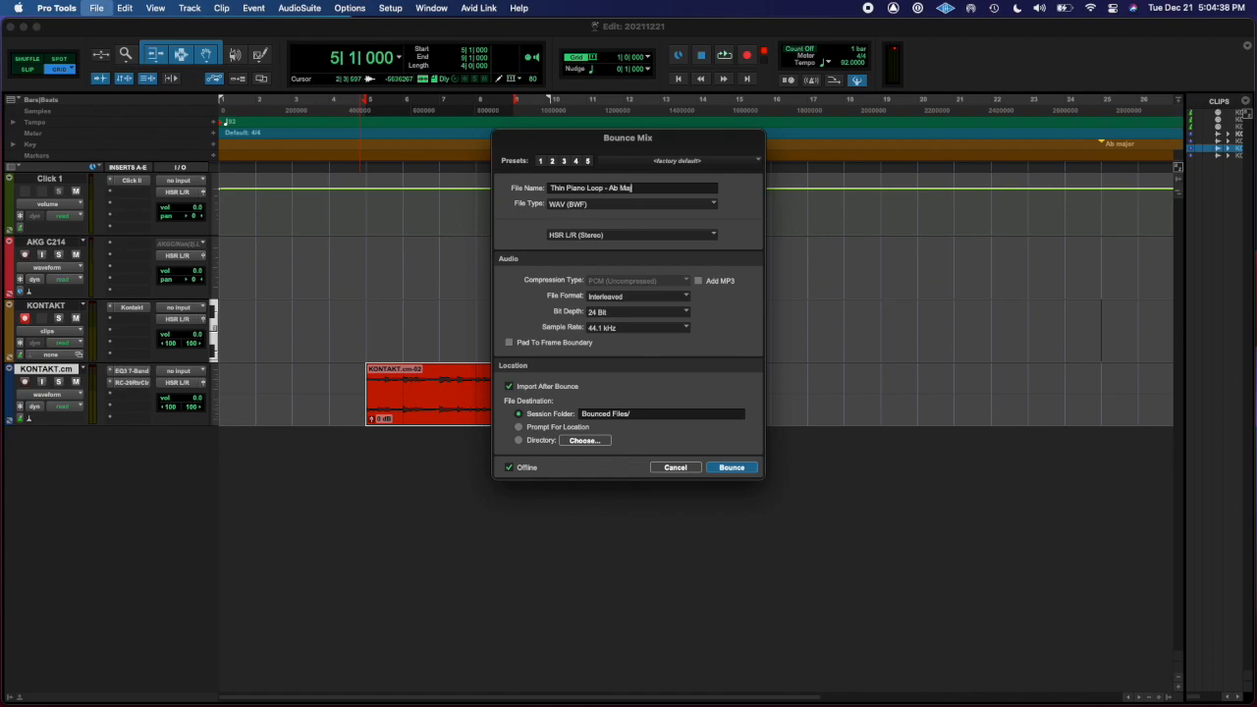
pyautogui.click(731, 467)
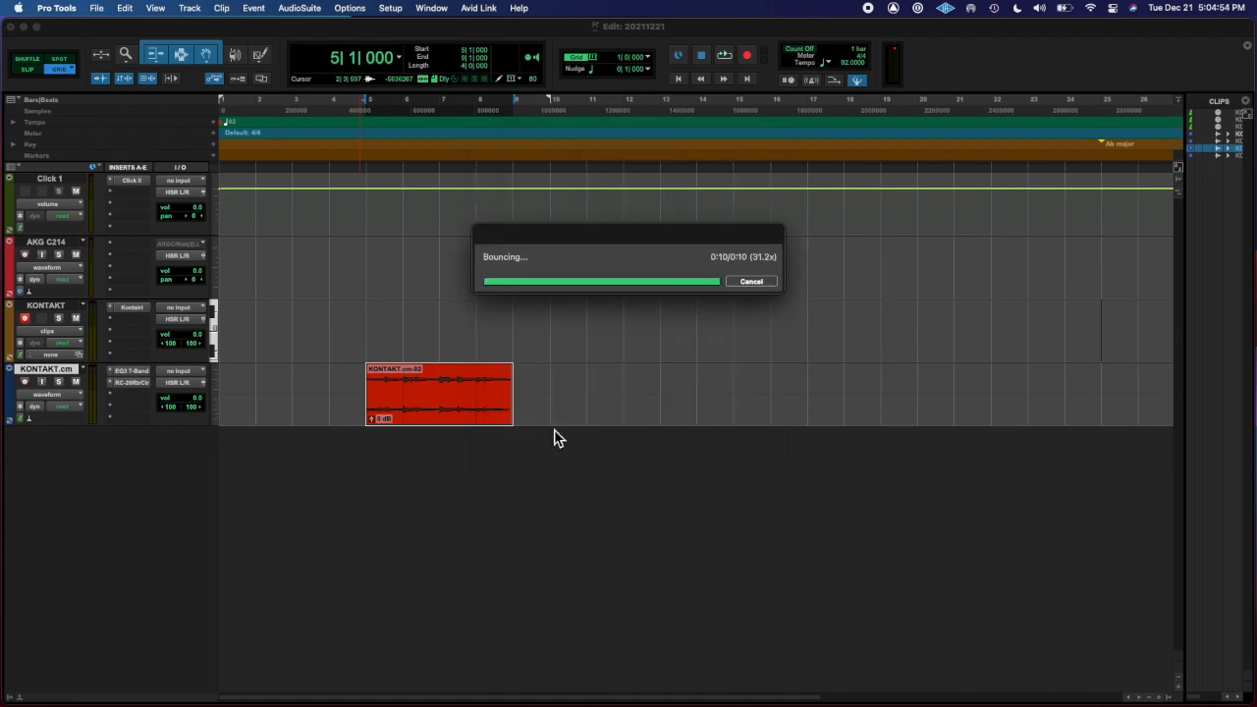